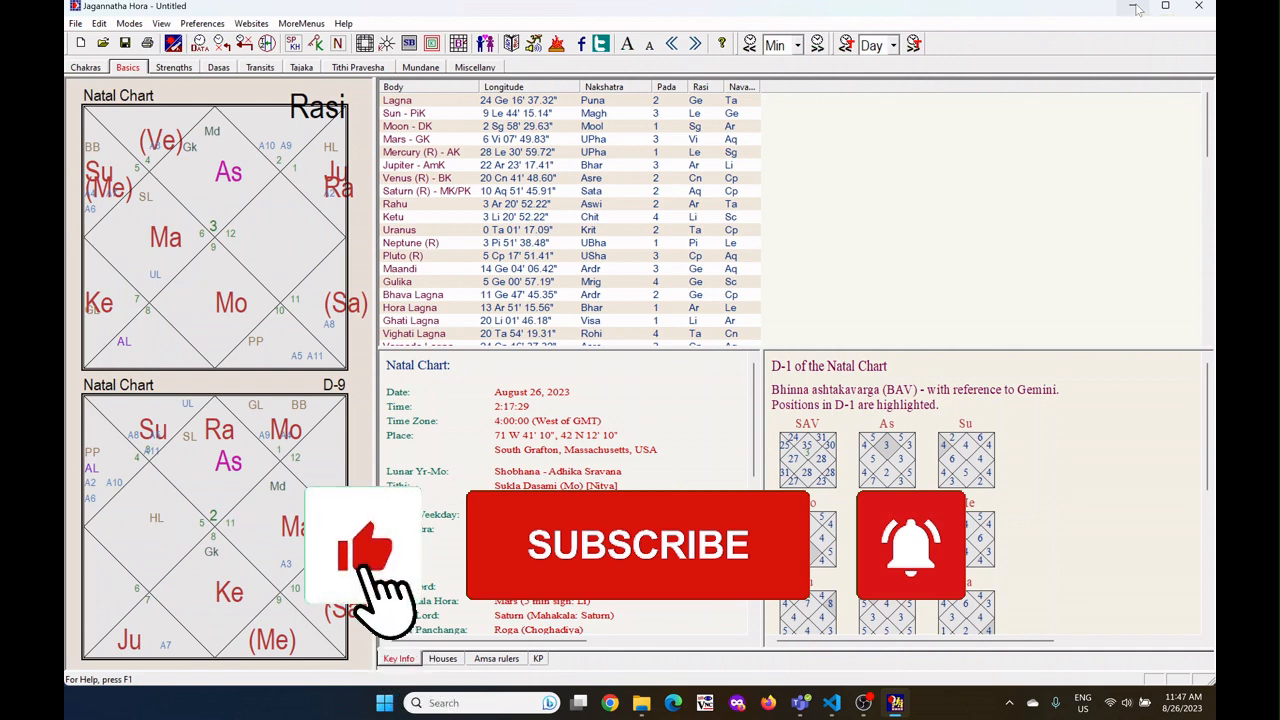
{"action": "left_click", "coordinate": [636, 544]}
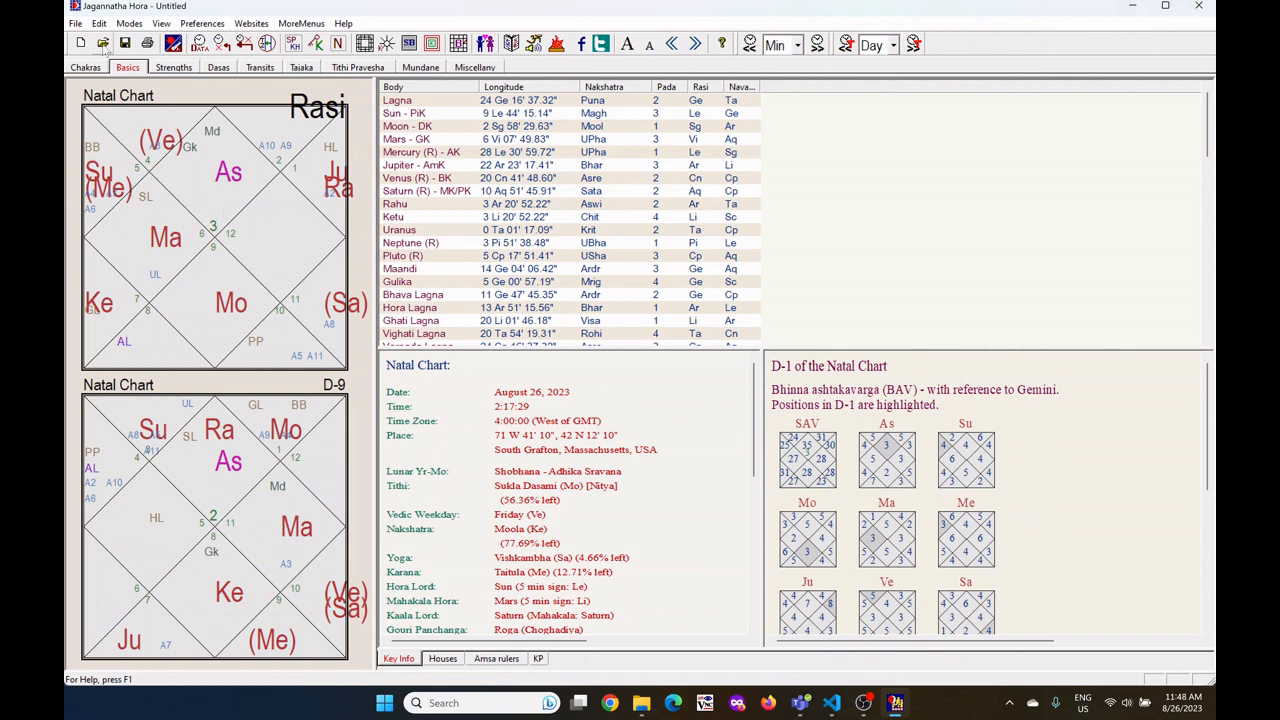
{"action": "left_click", "coordinate": [102, 44]}
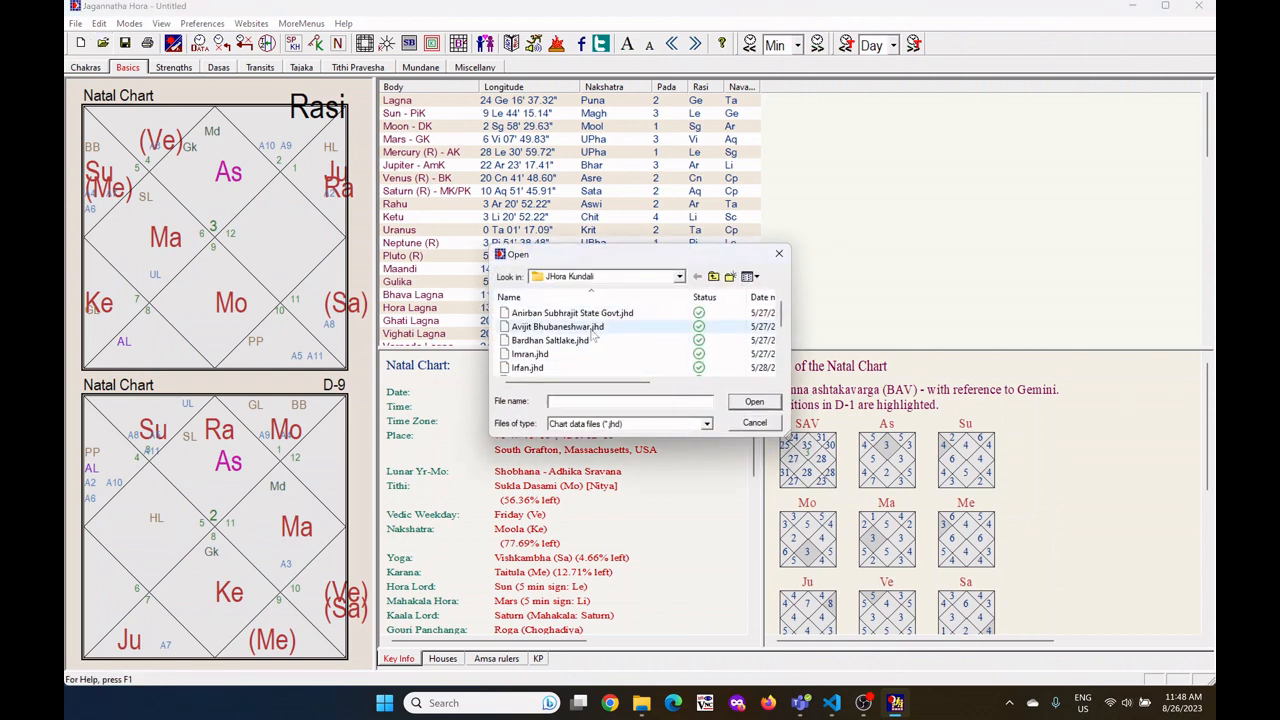
{"action": "double_click", "coordinate": [558, 326]}
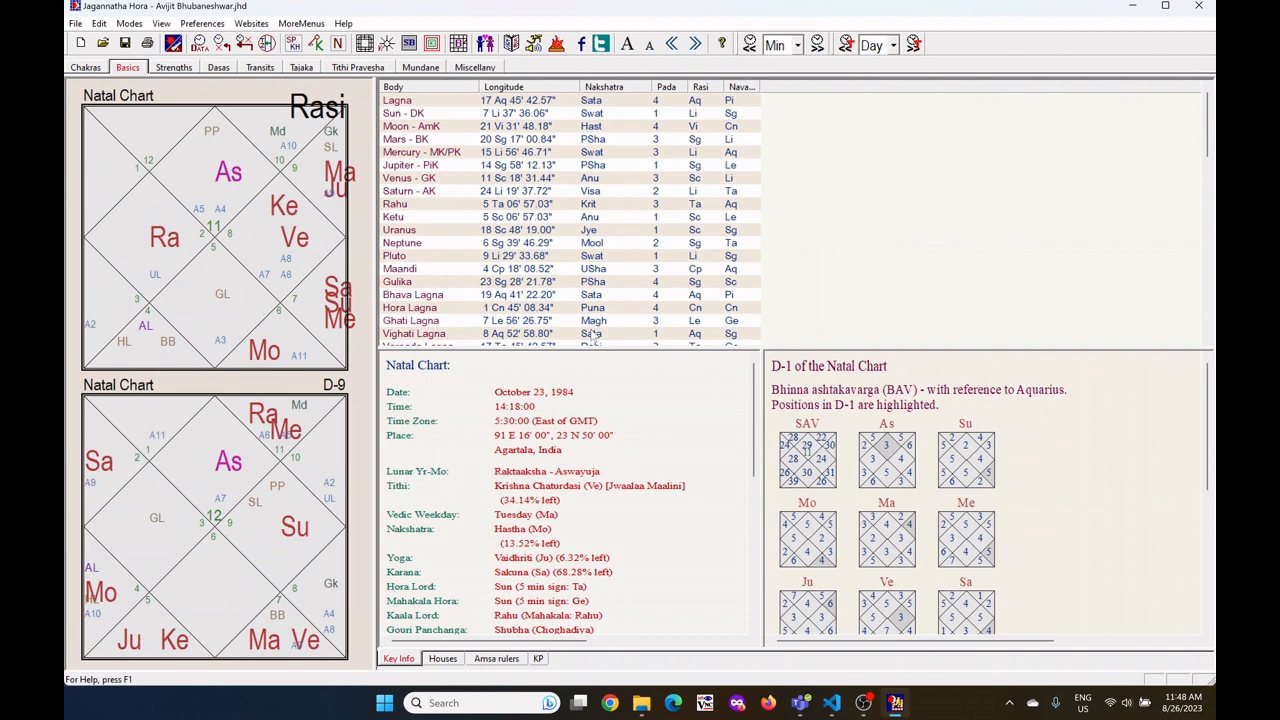
{"action": "mouse_move", "coordinate": [252, 196]}
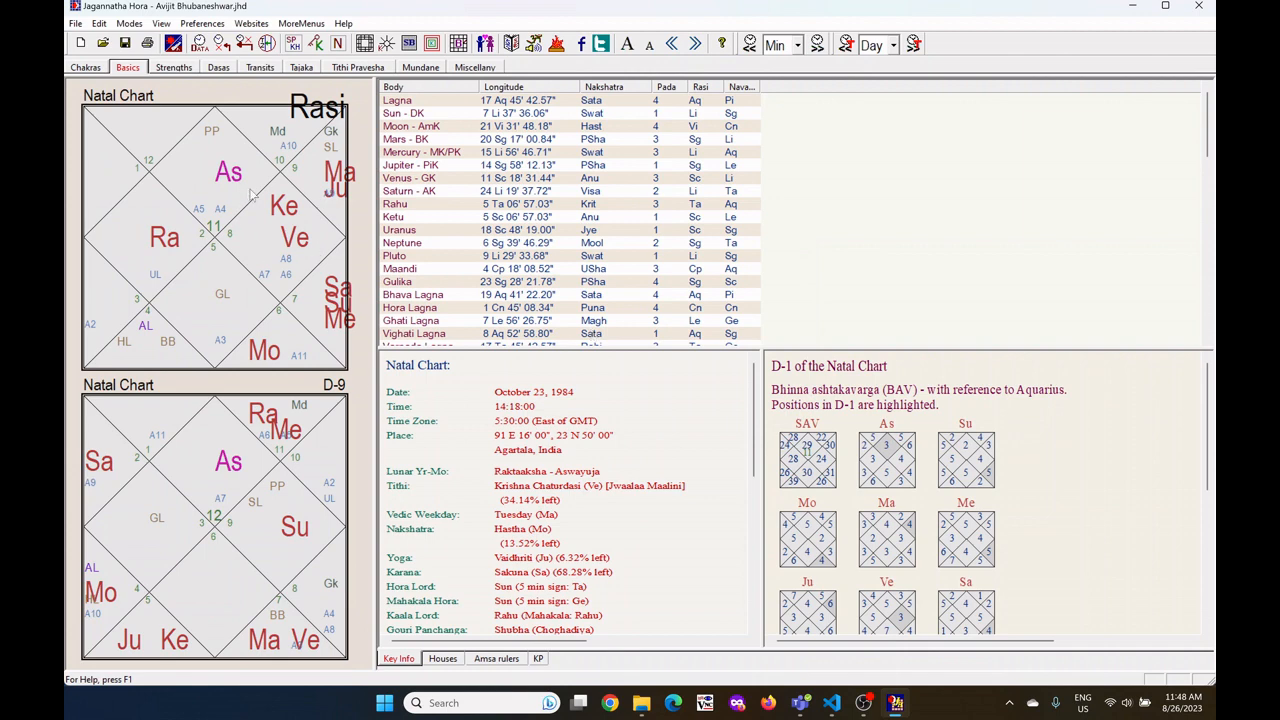
{"action": "mouse_move", "coordinate": [276, 292]}
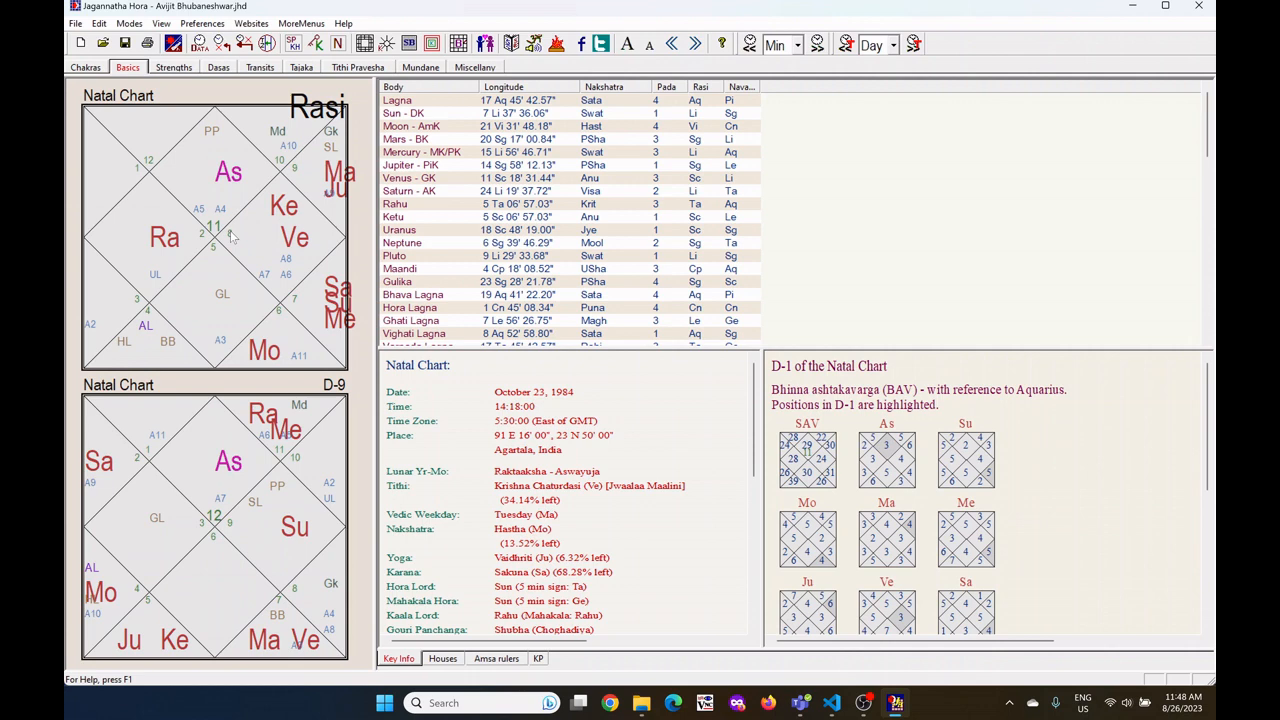
{"action": "mouse_move", "coordinate": [246, 328]}
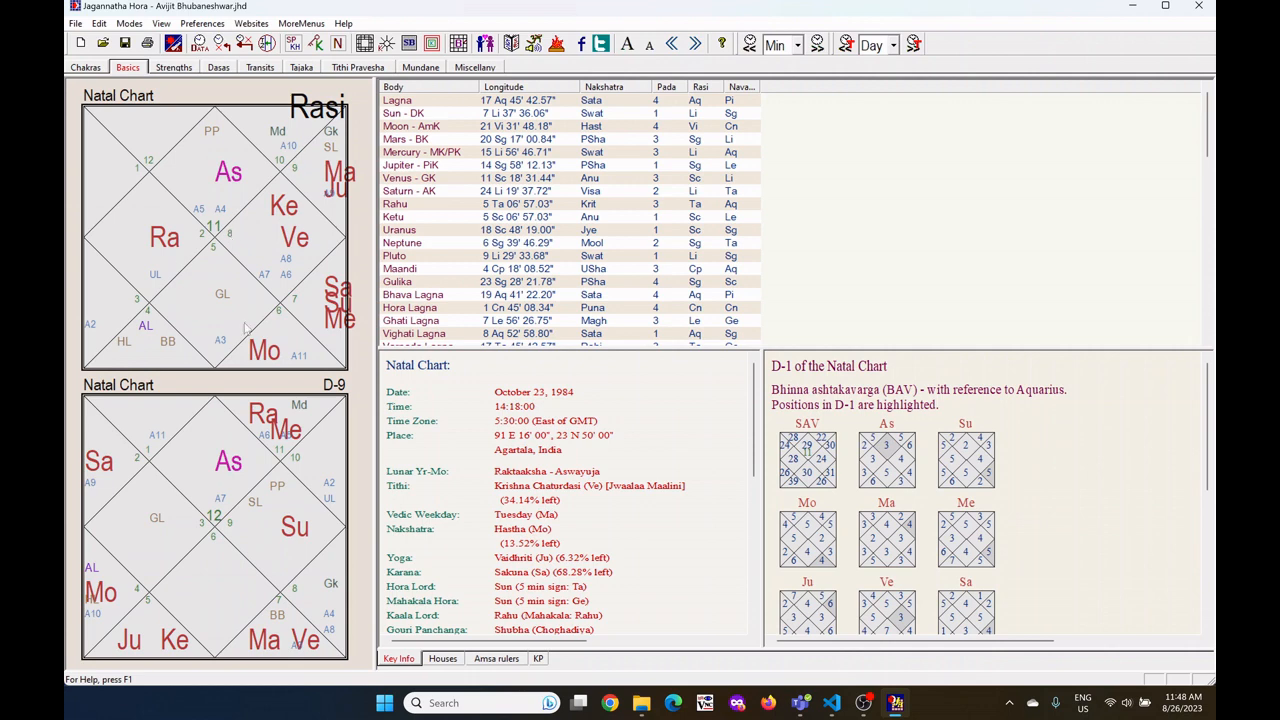
{"action": "mouse_move", "coordinate": [288, 314]}
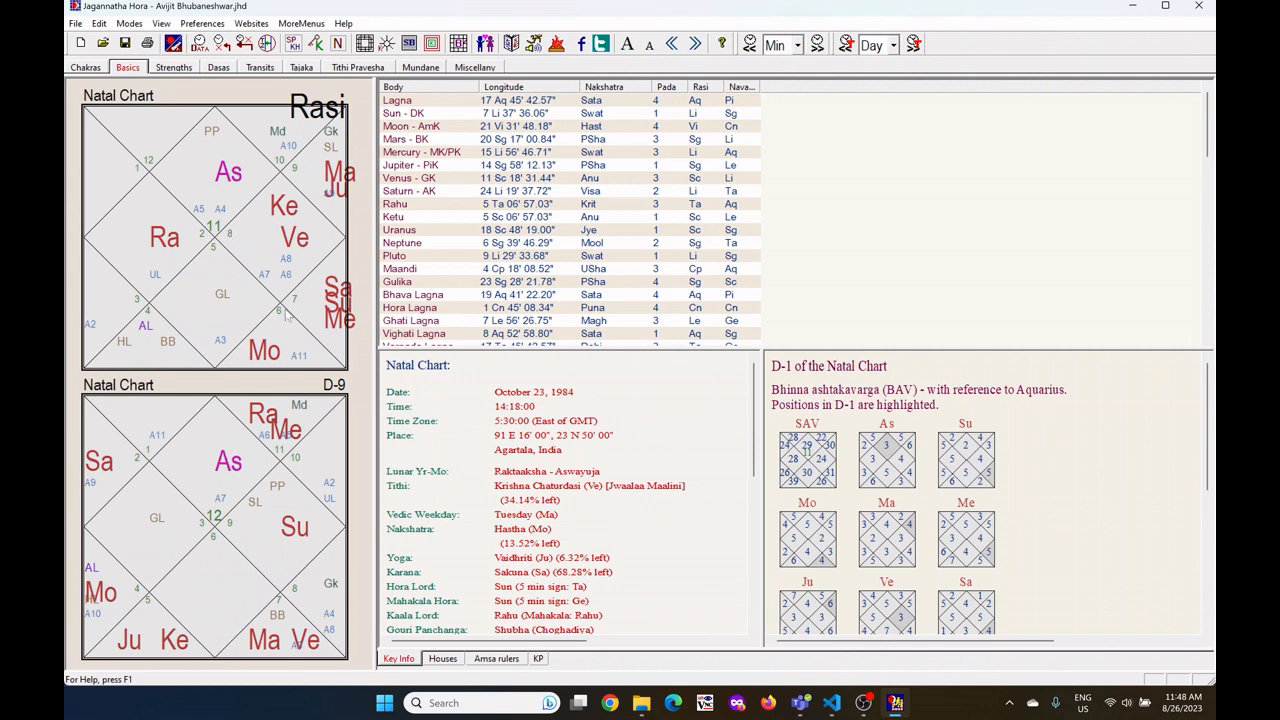
{"action": "mouse_move", "coordinate": [300, 180]}
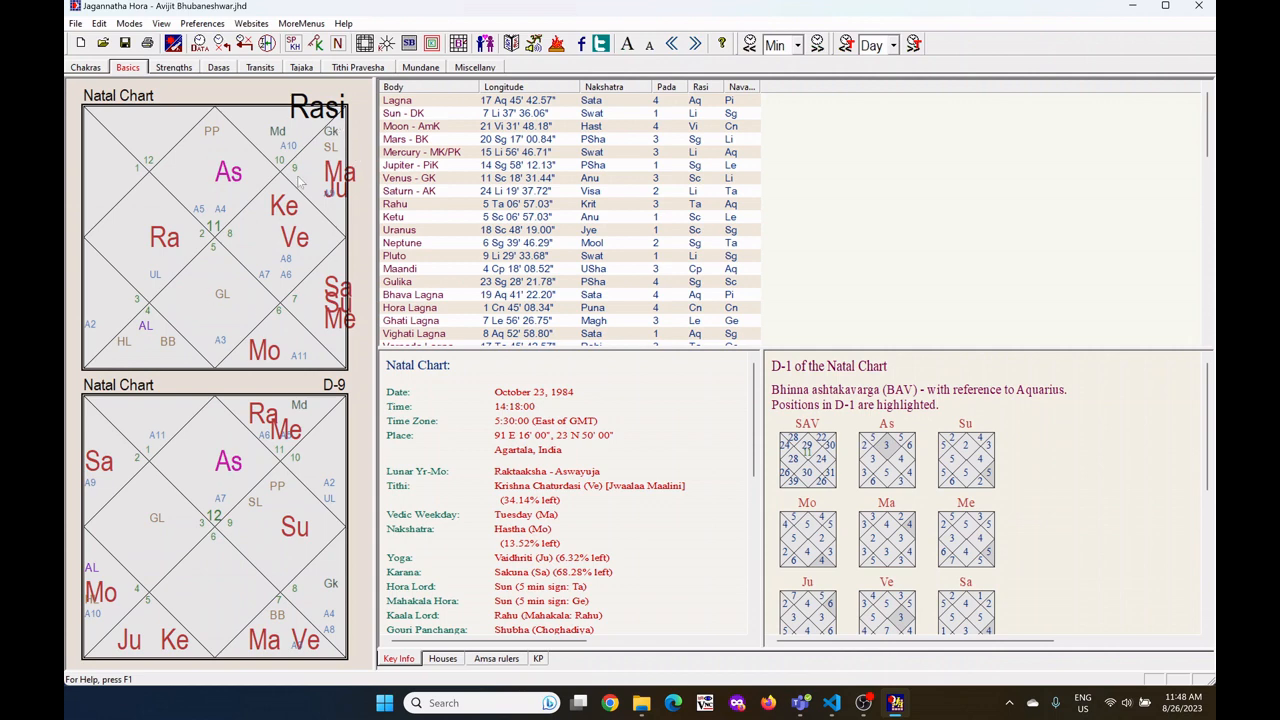
{"action": "mouse_move", "coordinate": [284, 292]}
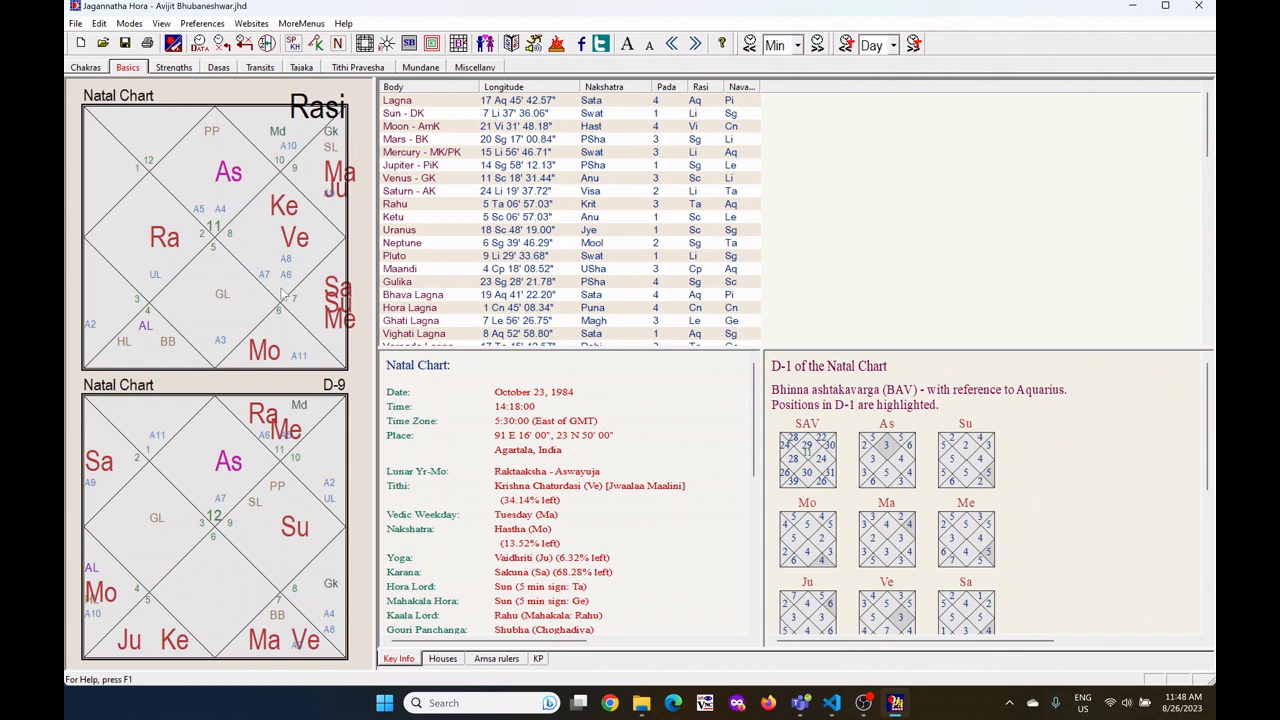
{"action": "mouse_move", "coordinate": [280, 88]}
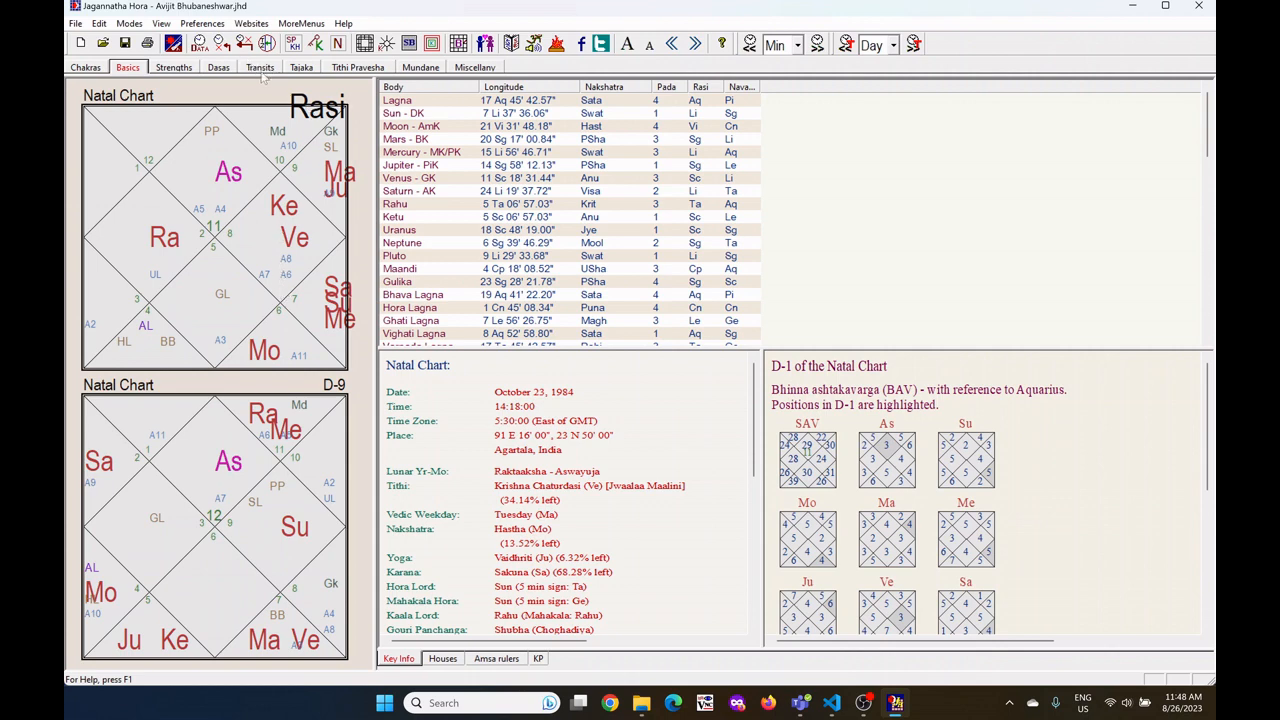
Show transit calculations for 26 August 2023 against the 1984 natal chart, with transit Rasi and D-9
{"action": "left_click", "coordinate": [260, 68]}
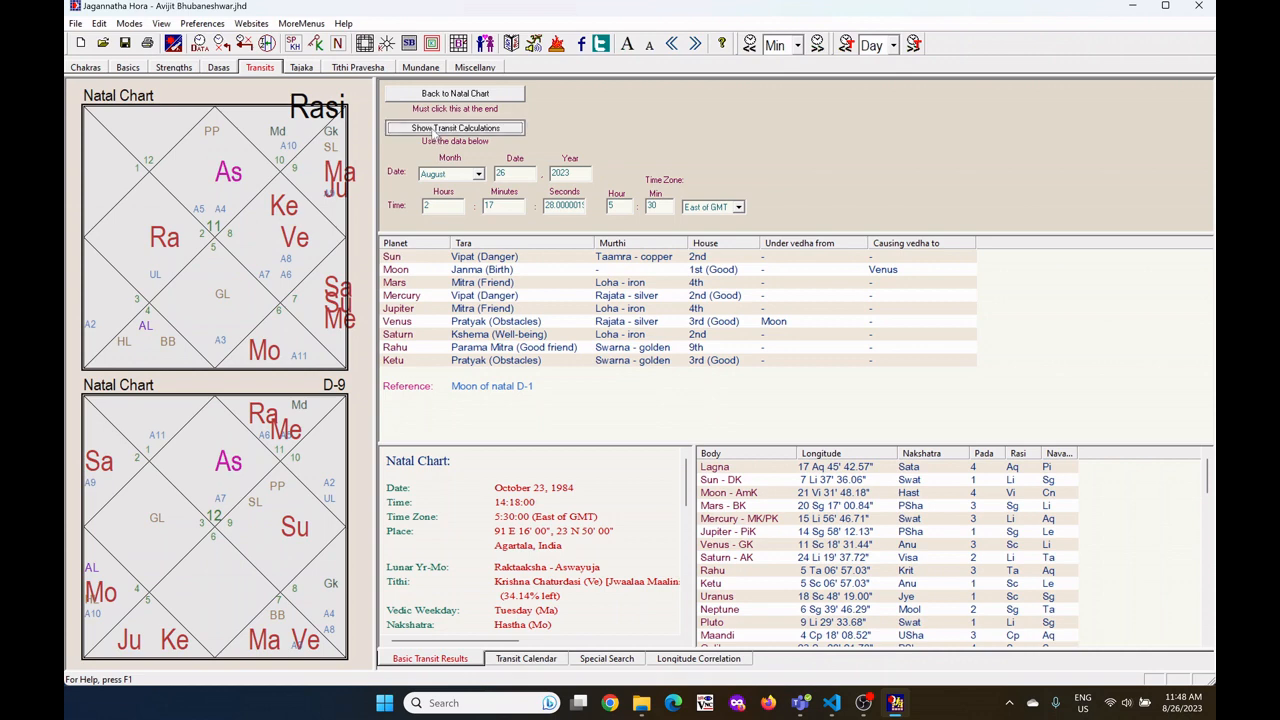
{"action": "left_click", "coordinate": [454, 128]}
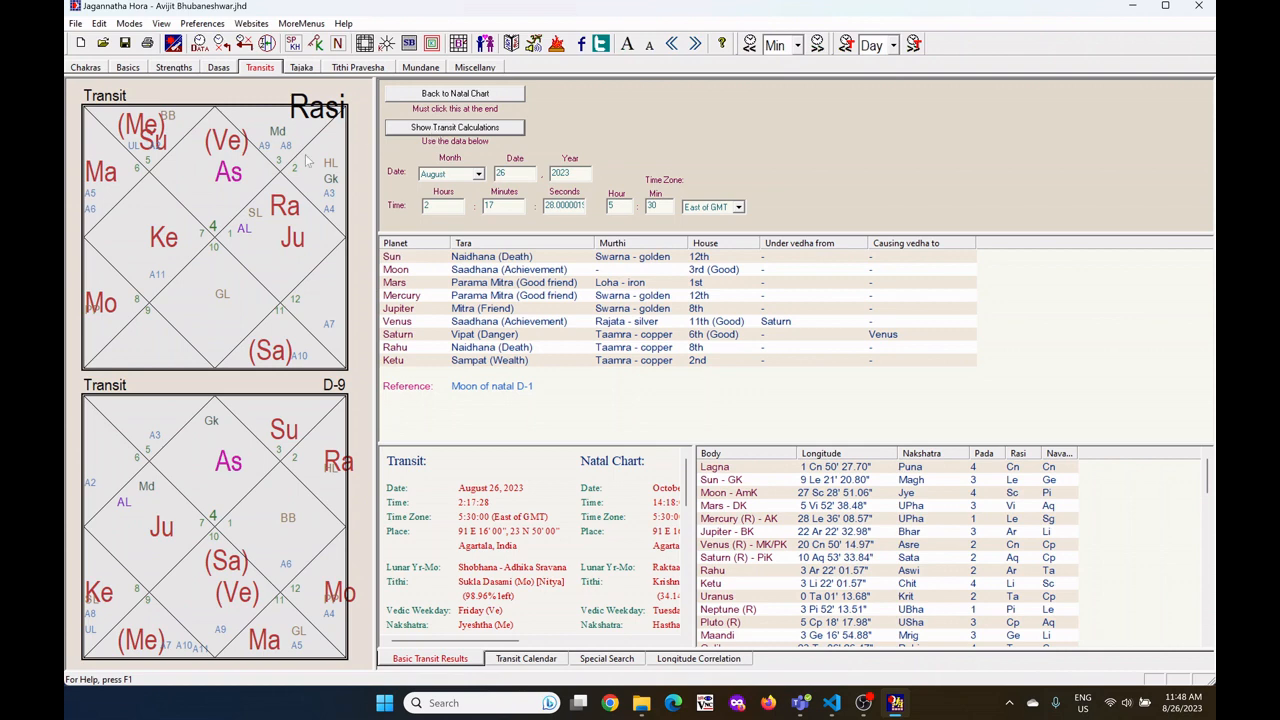
{"action": "mouse_move", "coordinate": [96, 72]}
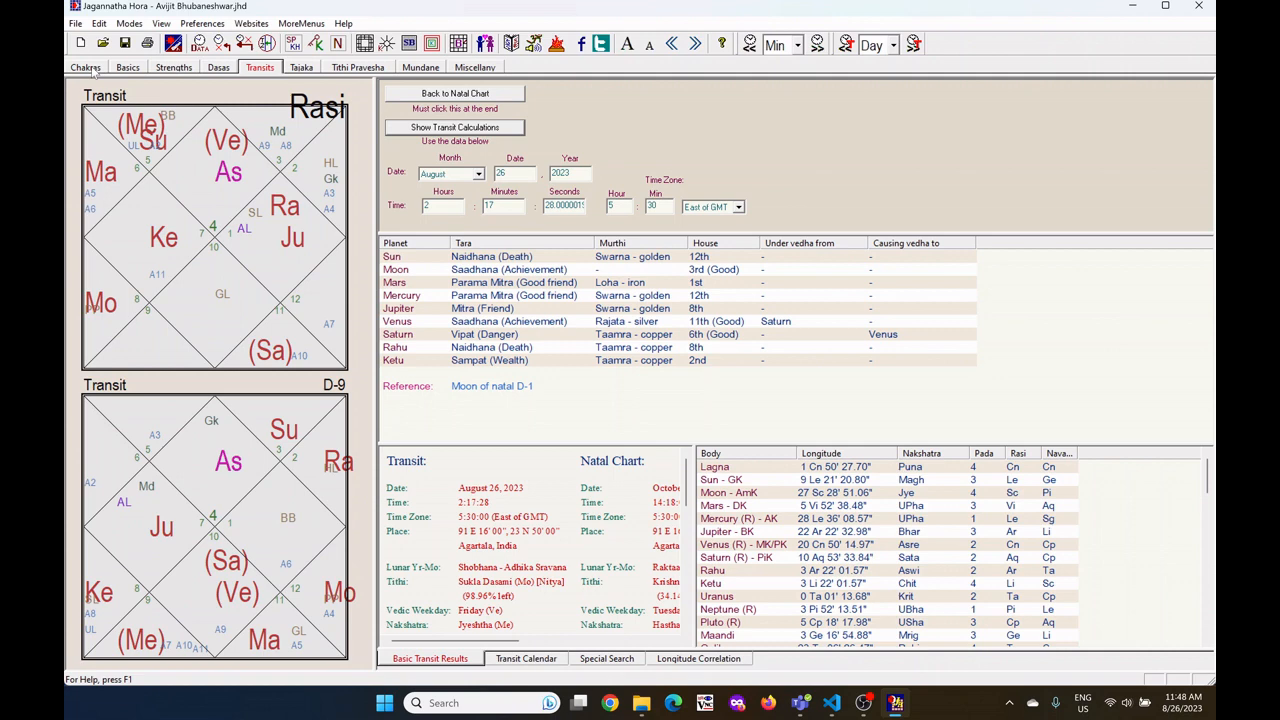
Display the Chakras Mixed 2-Vargas view with the natal Rasi inside and transits outside
{"action": "left_click", "coordinate": [84, 68]}
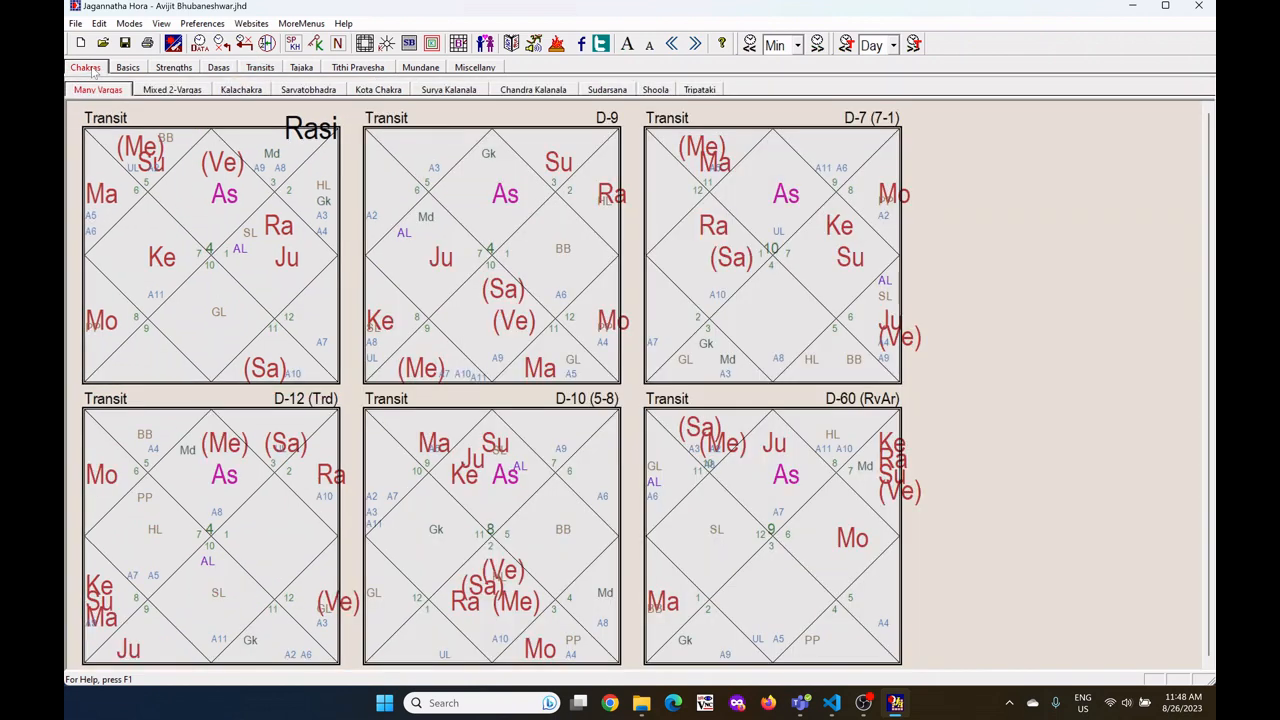
{"action": "mouse_move", "coordinate": [156, 108]}
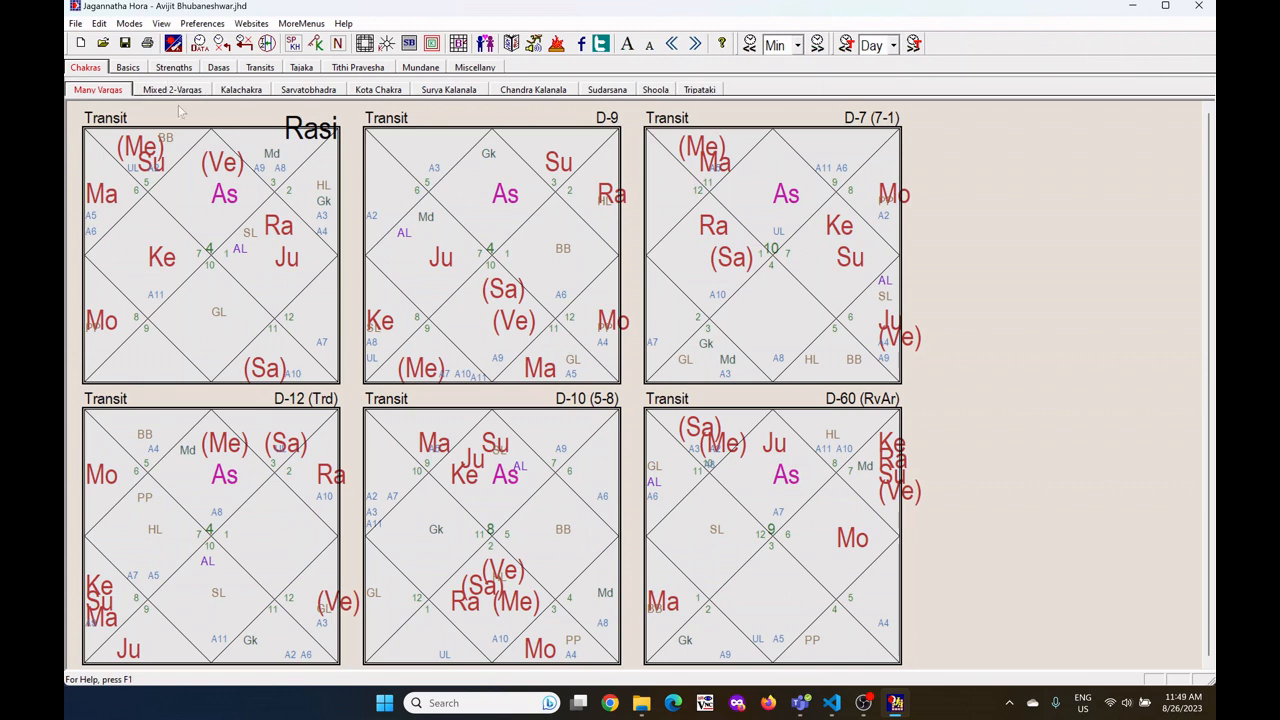
{"action": "left_click", "coordinate": [172, 88]}
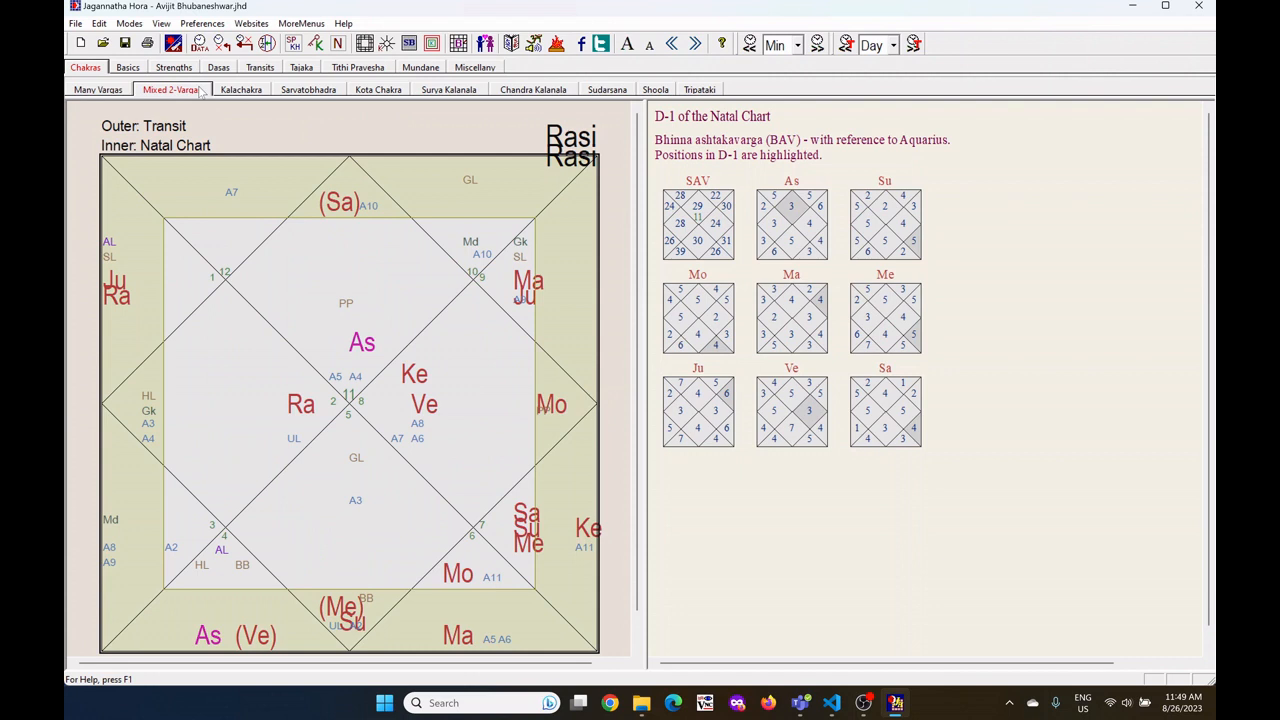
{"action": "mouse_move", "coordinate": [380, 492]}
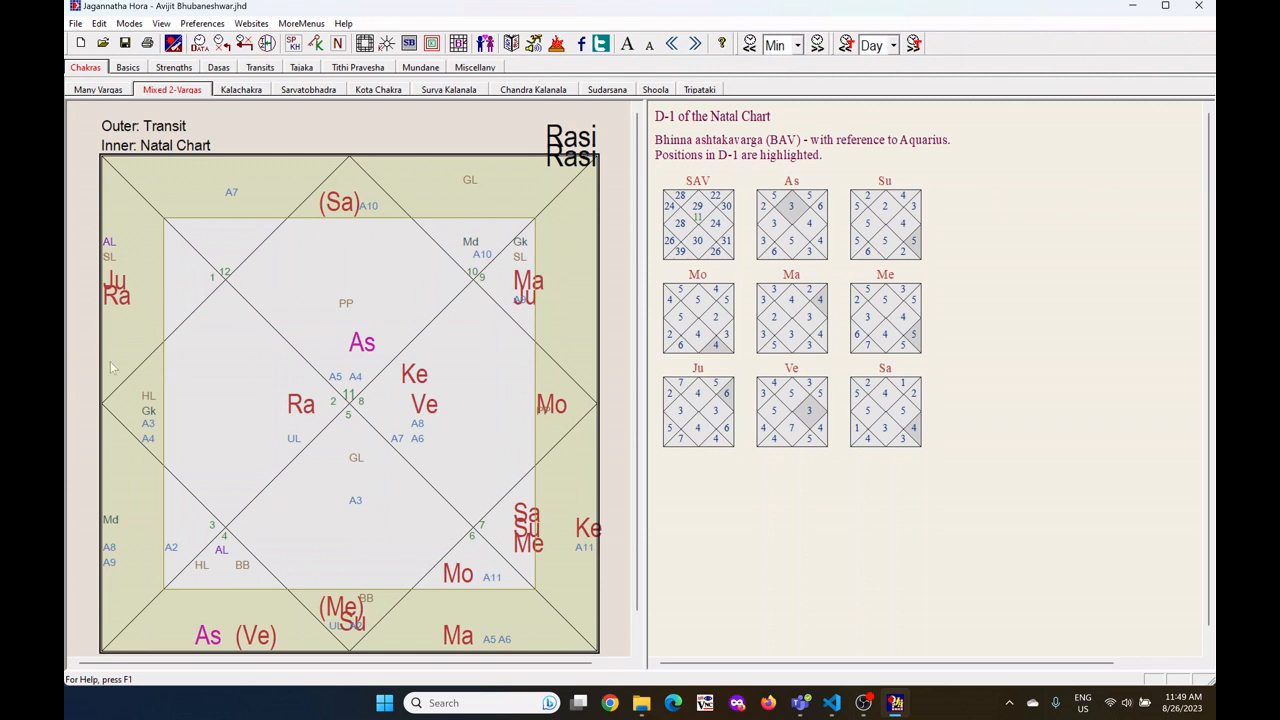
{"action": "mouse_move", "coordinate": [546, 608]}
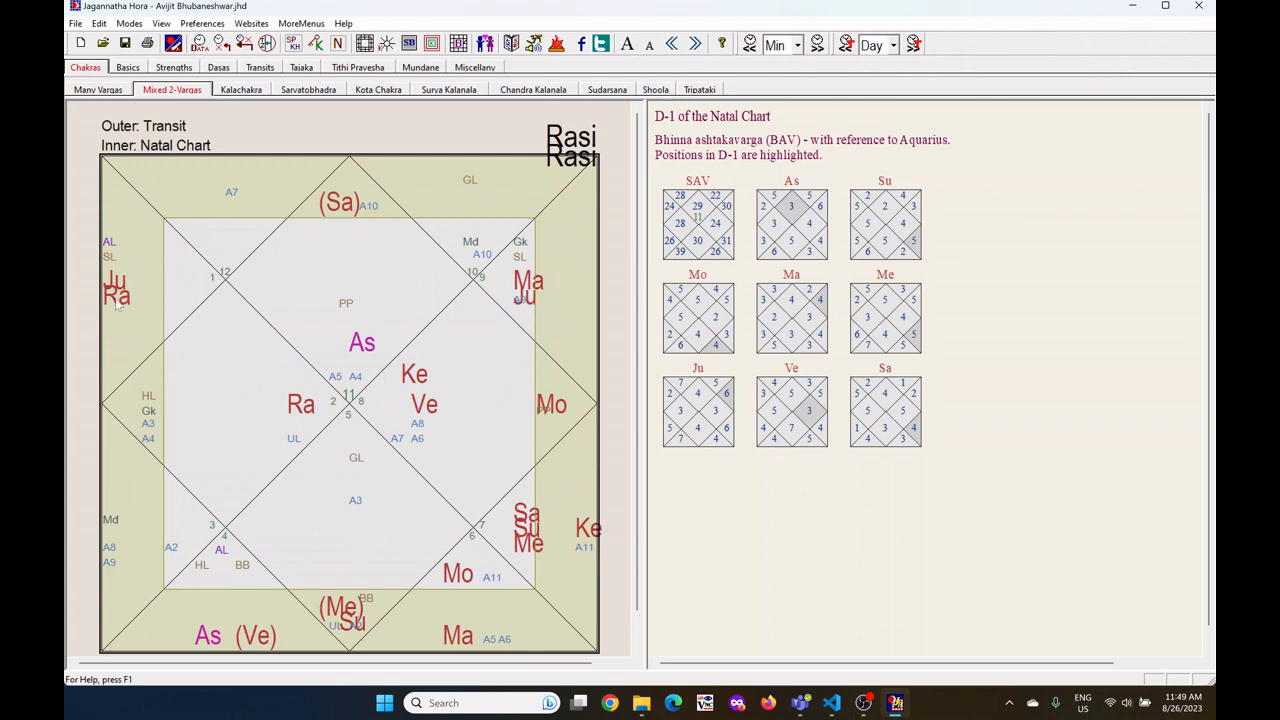
{"action": "mouse_move", "coordinate": [136, 296]}
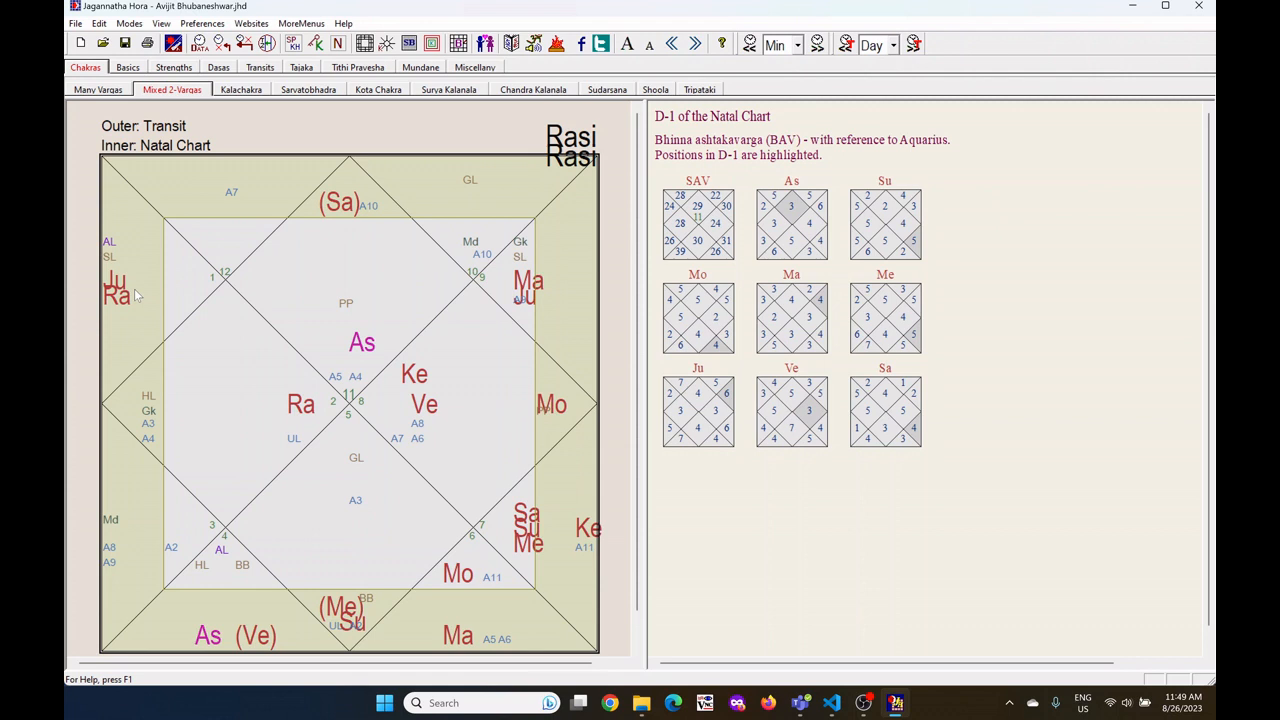
{"action": "mouse_move", "coordinate": [408, 172]}
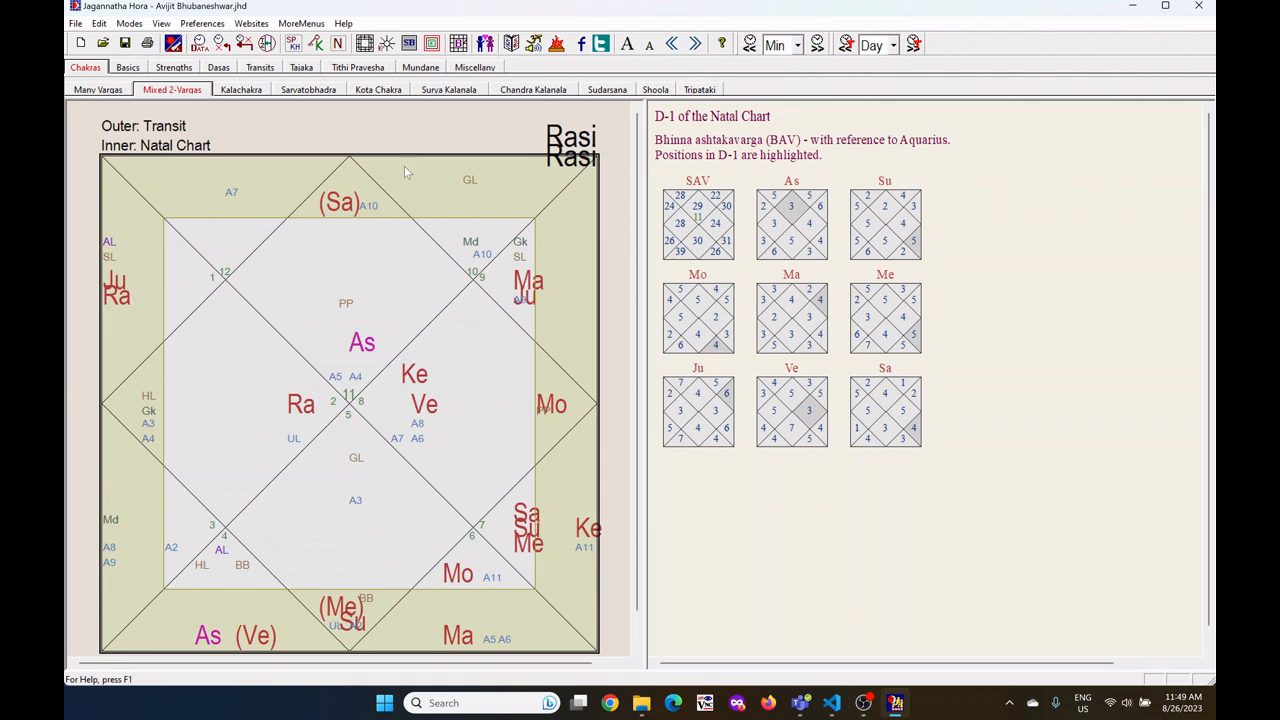